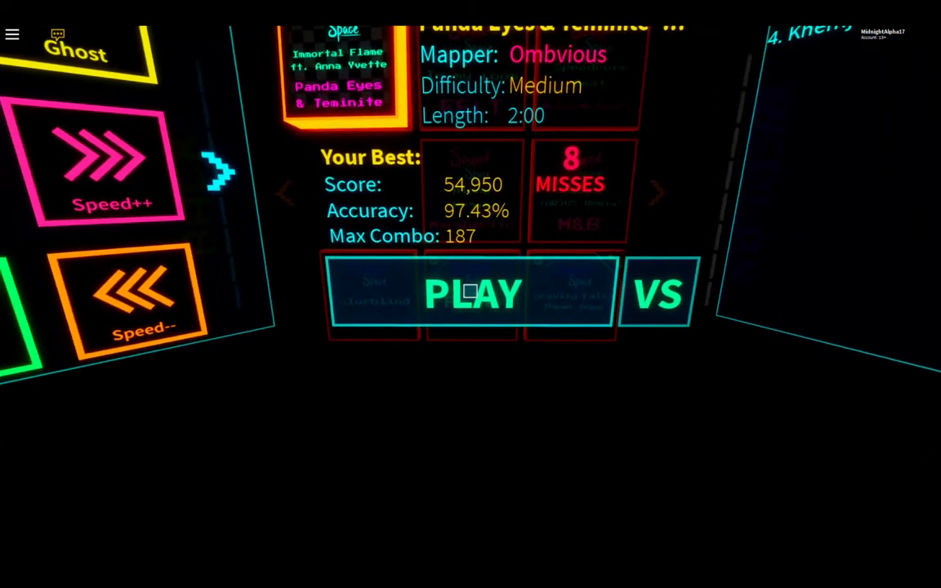
Start the selected Medium-difficulty song, entering the gameplay lane at 0:00 with zero misses
{"action": "left_click", "coordinate": [472, 294]}
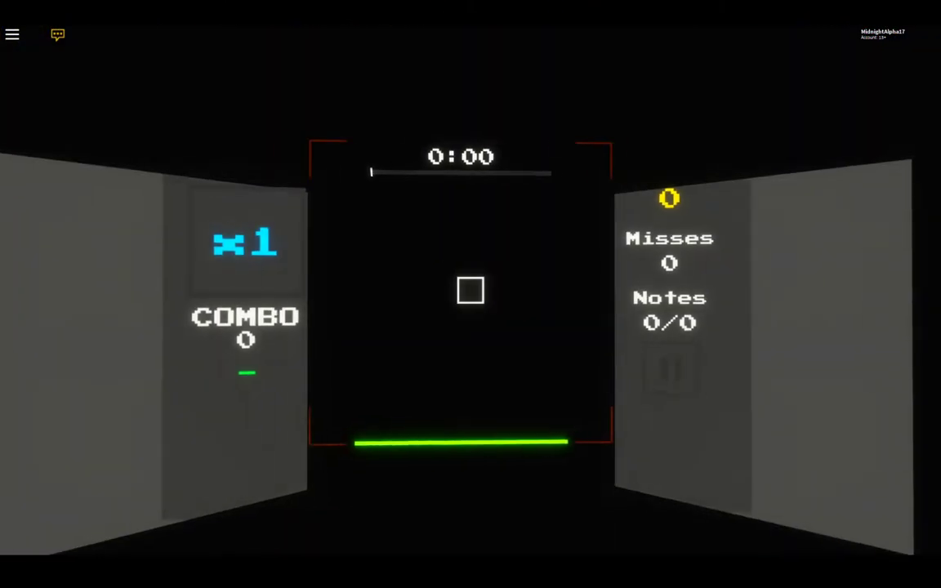